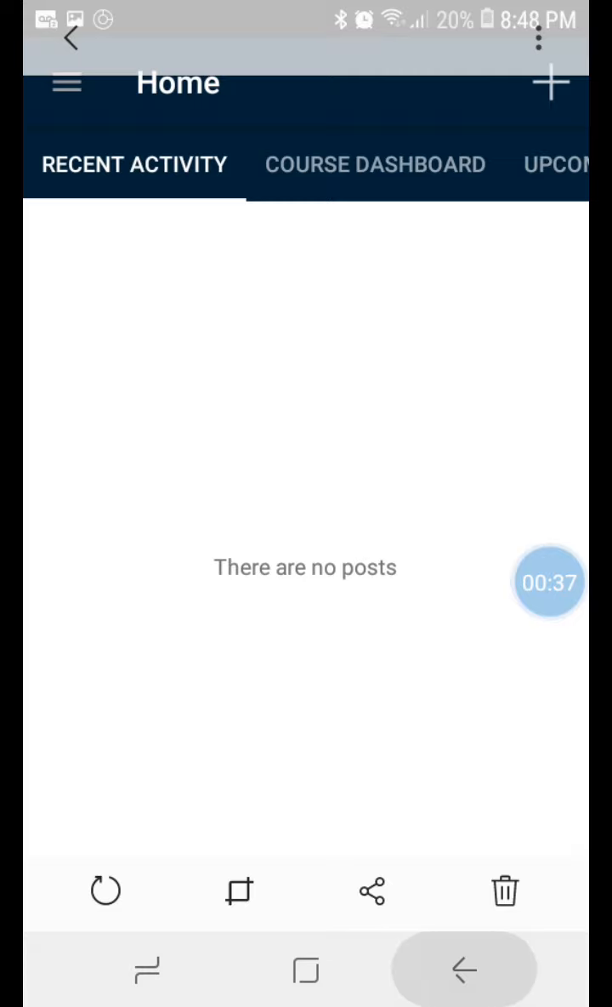
Reveal the main navigation drawer from the Home screen.
left_click(67, 82)
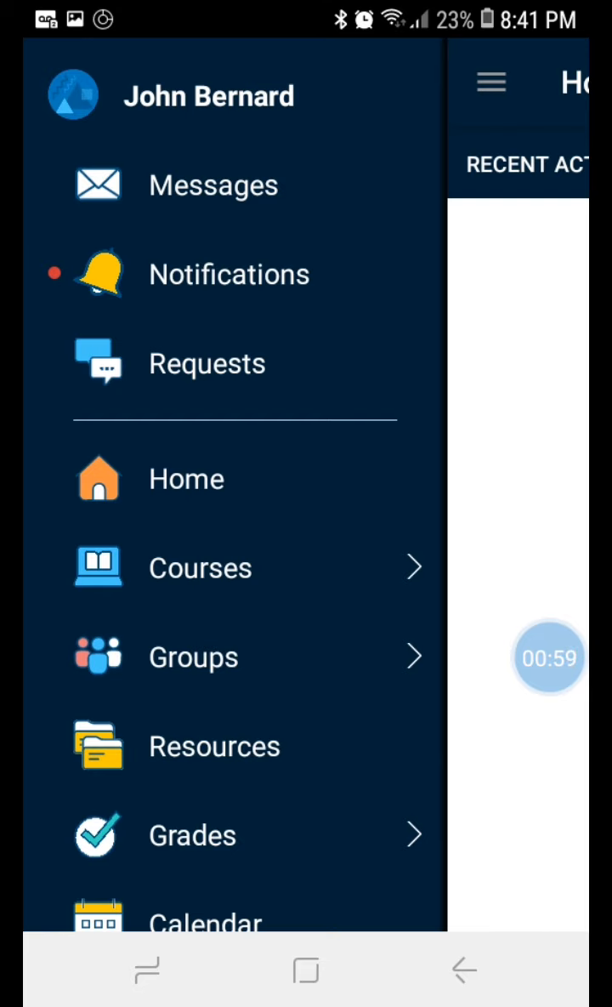
Go to Courses and enter the circles folder of Holy Trinity High Maths.
left_click(201, 568)
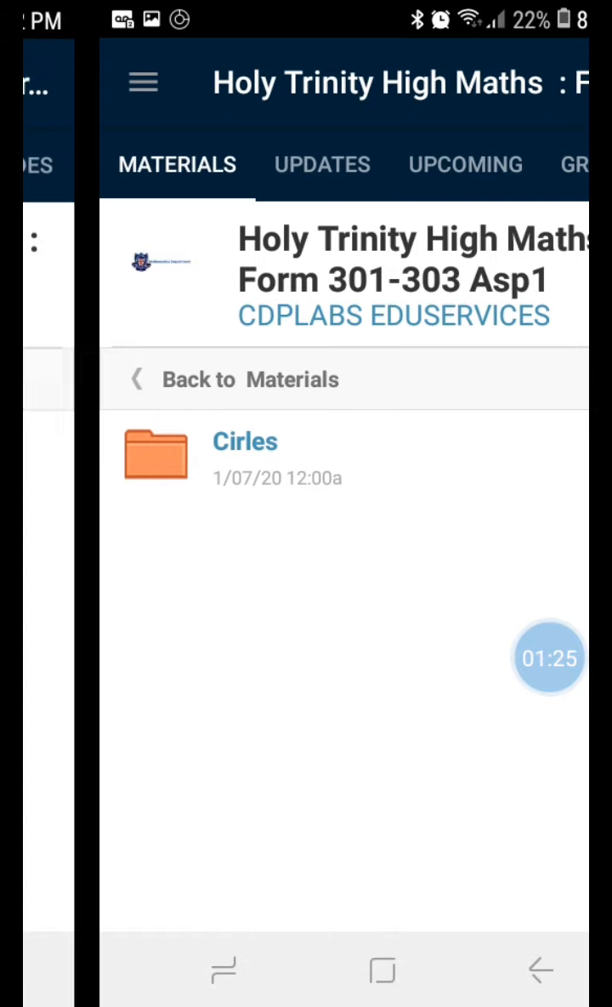
left_click(245, 442)
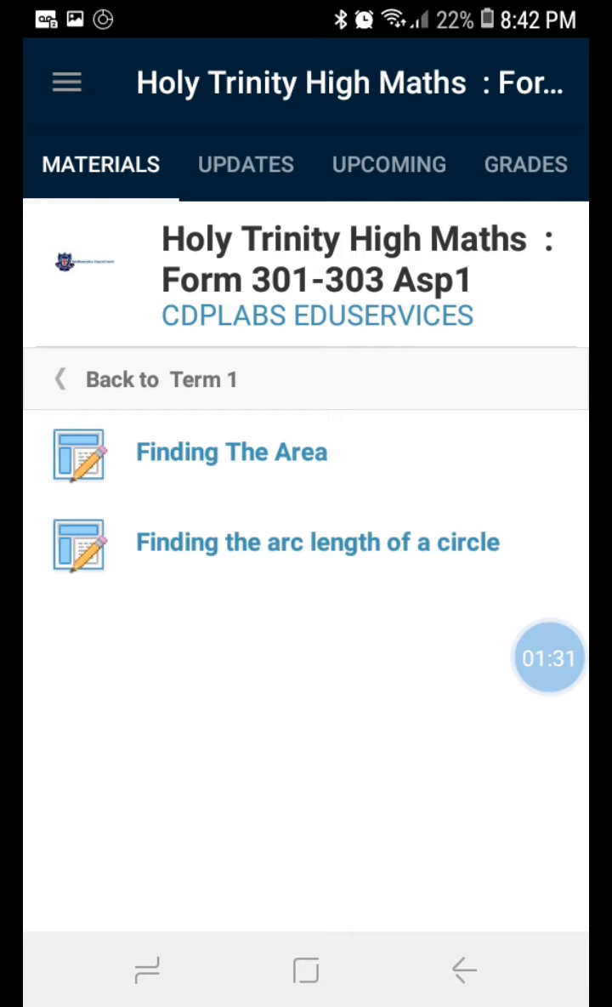
View the Finding The Area assignment with its instructions and attachments.
left_click(231, 453)
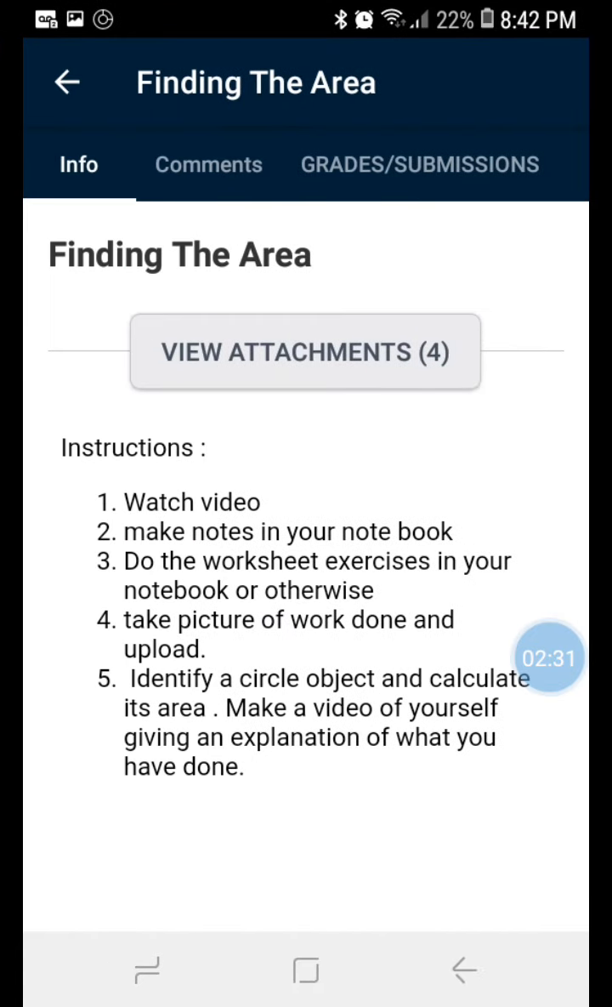
Check Grades/Submissions (none found) and start adding a new submission.
left_click(418, 163)
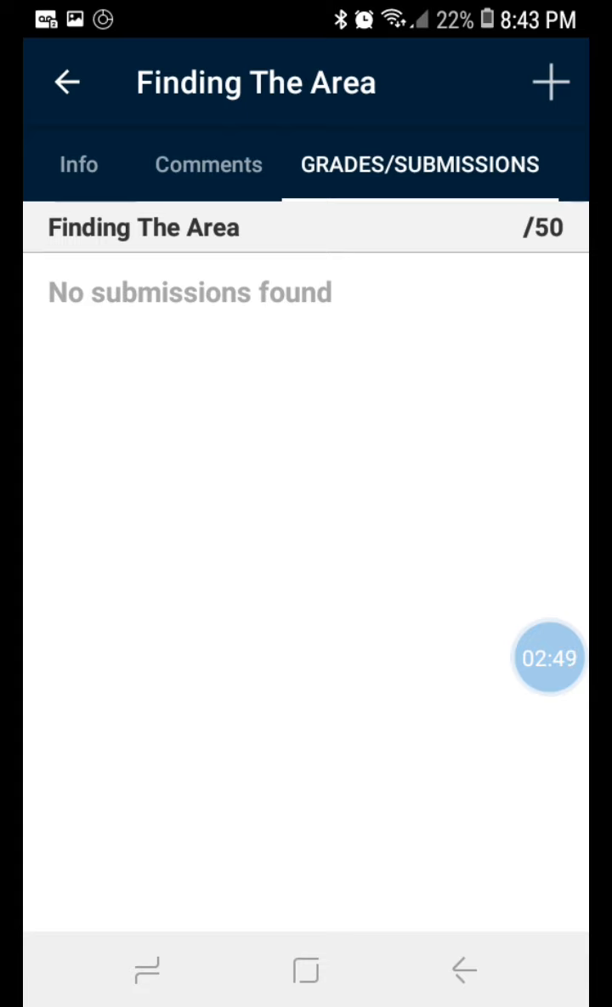
left_click(551, 82)
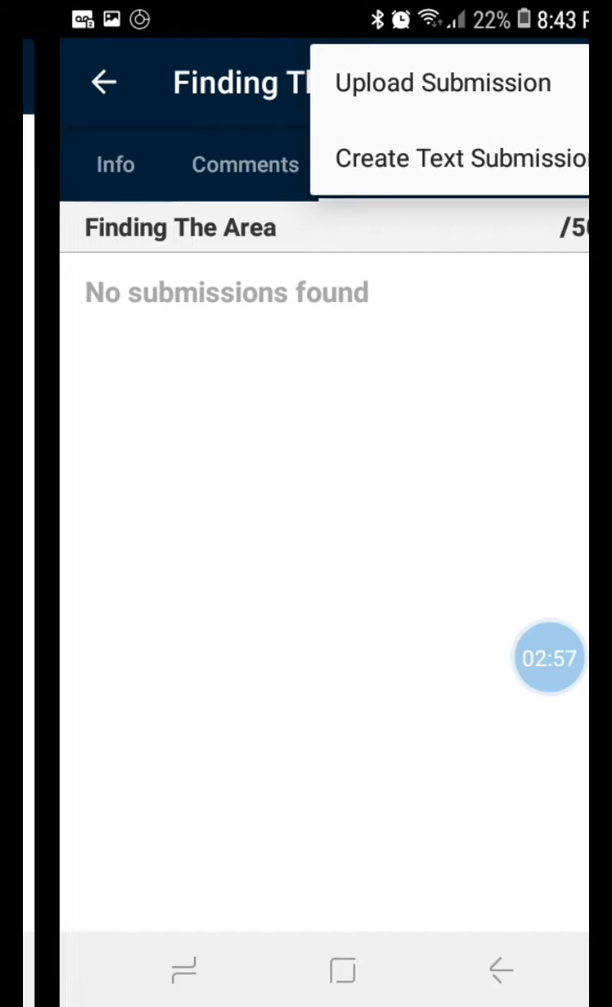
Choose Upload Submission, attach photo SGY_IMG_20200521_204327.jpg and record a video clip.
left_click(442, 81)
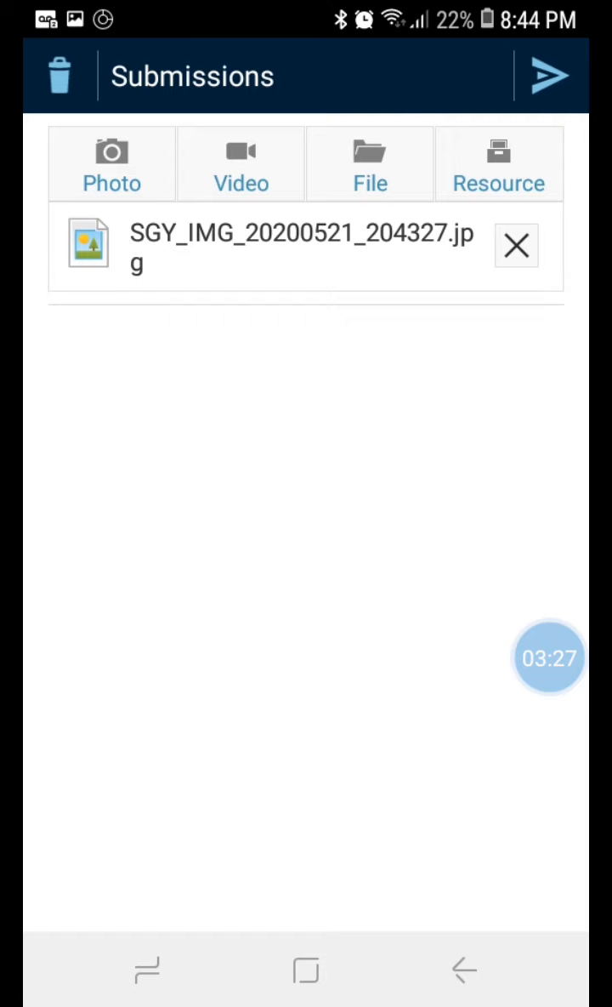
left_click(242, 163)
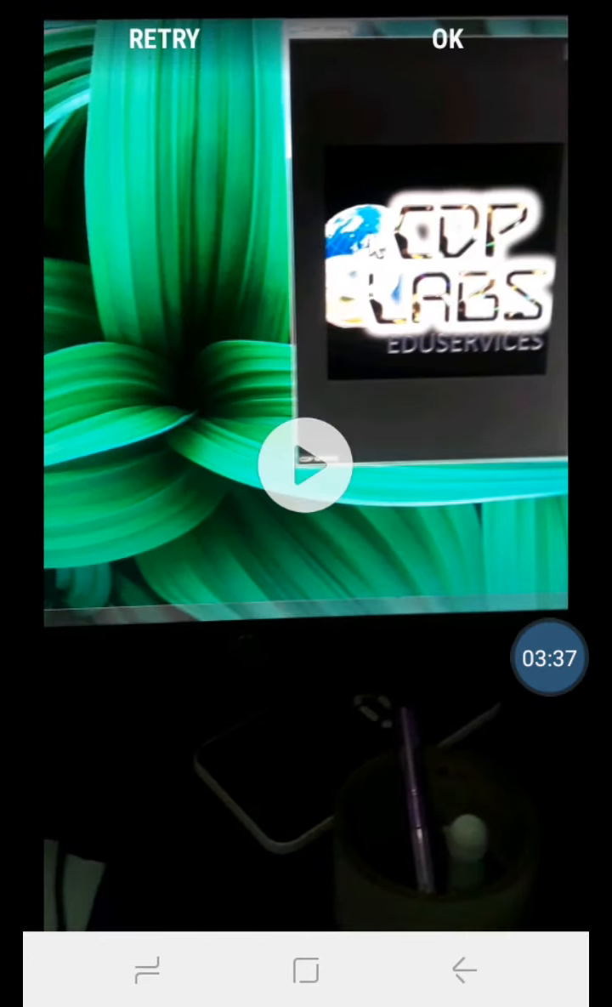
Accept video 20200521_204409.mp4 and browse device storage to attach another file.
left_click(447, 39)
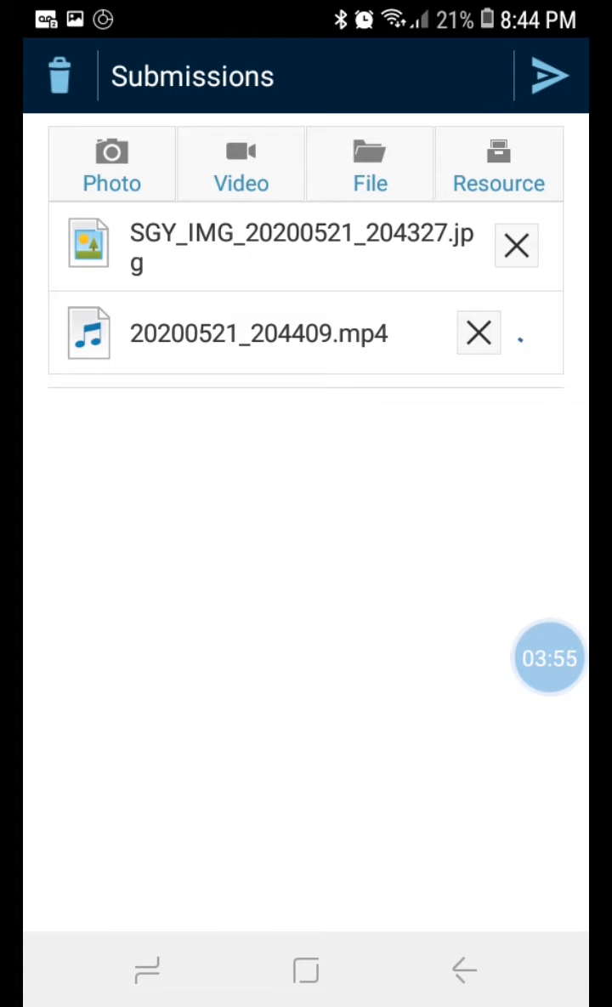
left_click(369, 163)
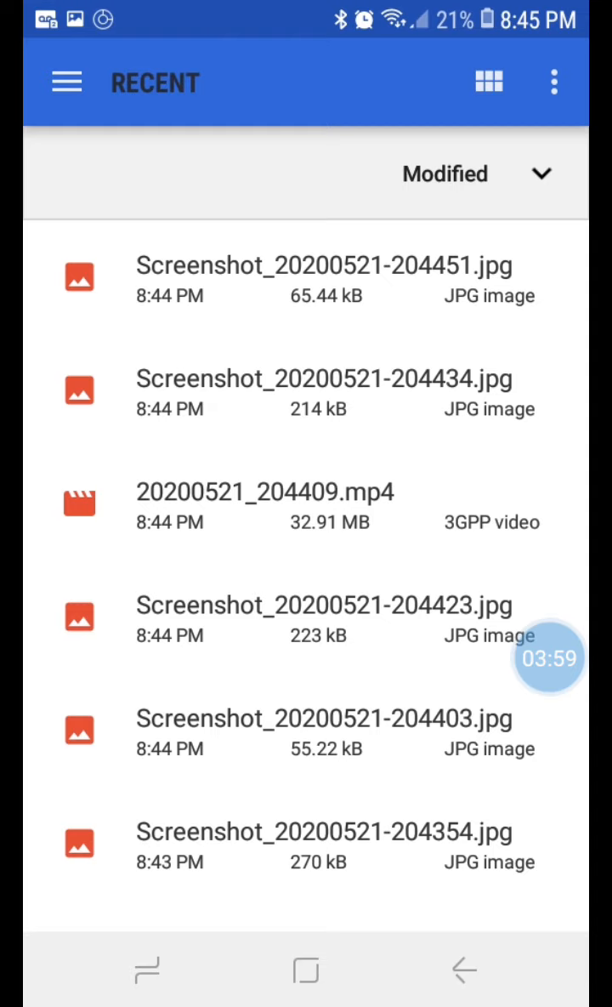
left_click(66, 81)
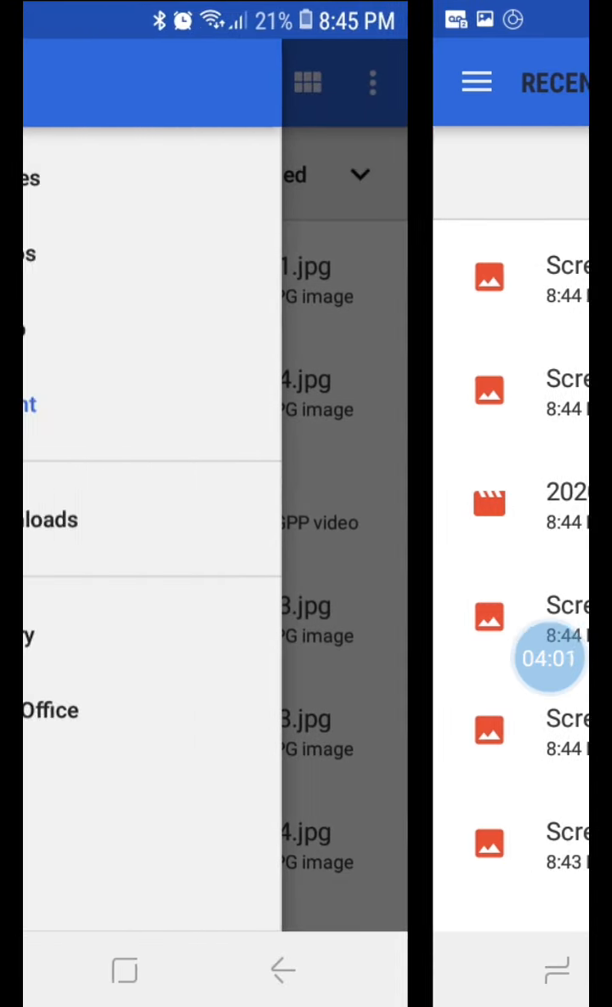